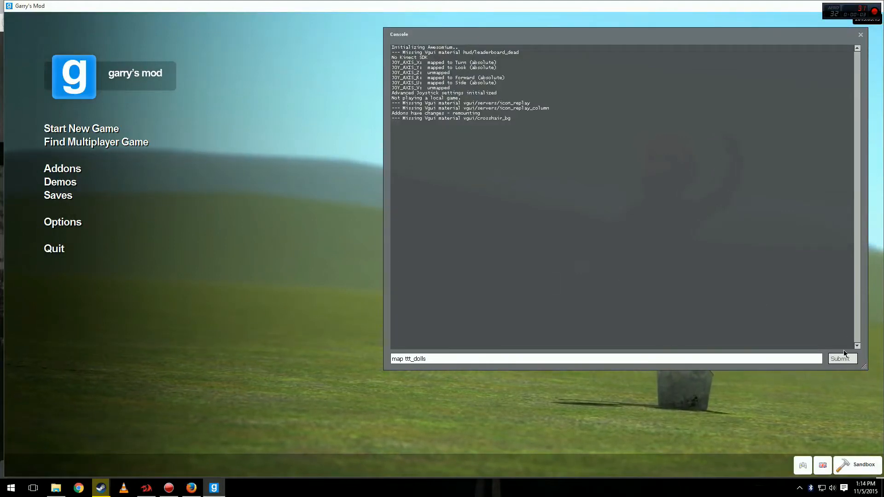
- Submit the 'map ttt_dolls' console command in Garry's Mod
click(840, 358)
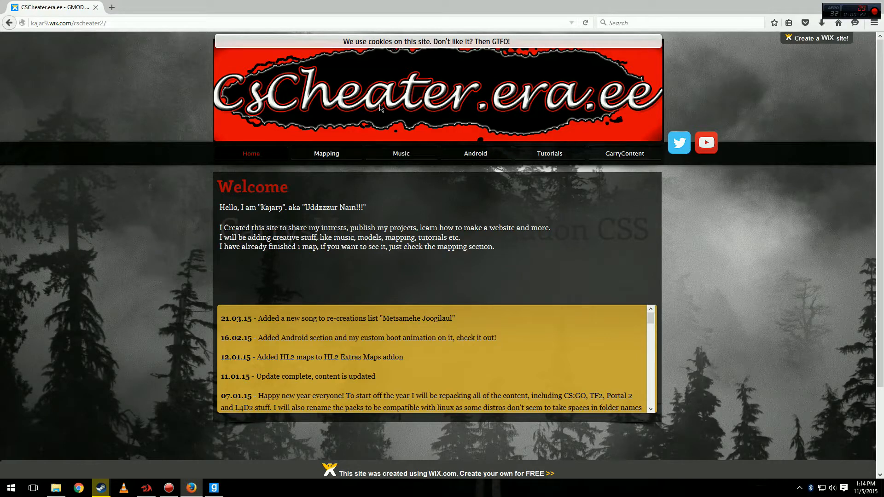
mouse_move(570, 174)
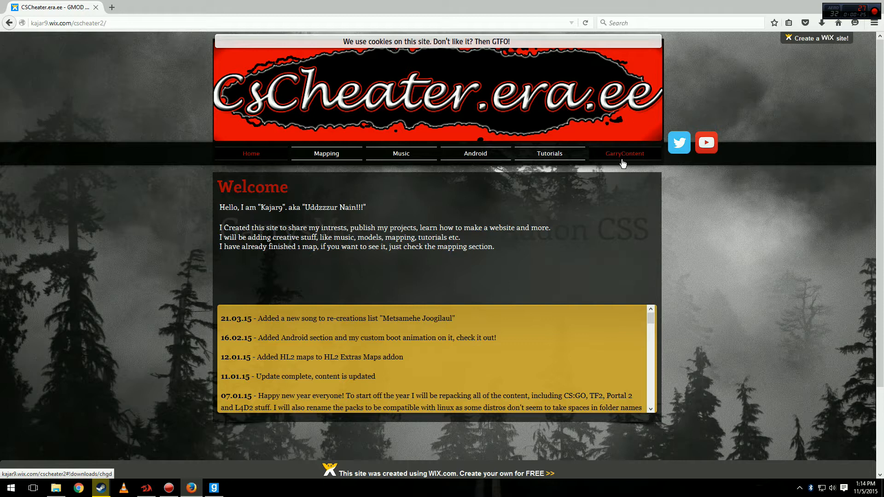
- Open the GarryContent page and scroll to the Counter-Strike: Source mirrors
click(623, 154)
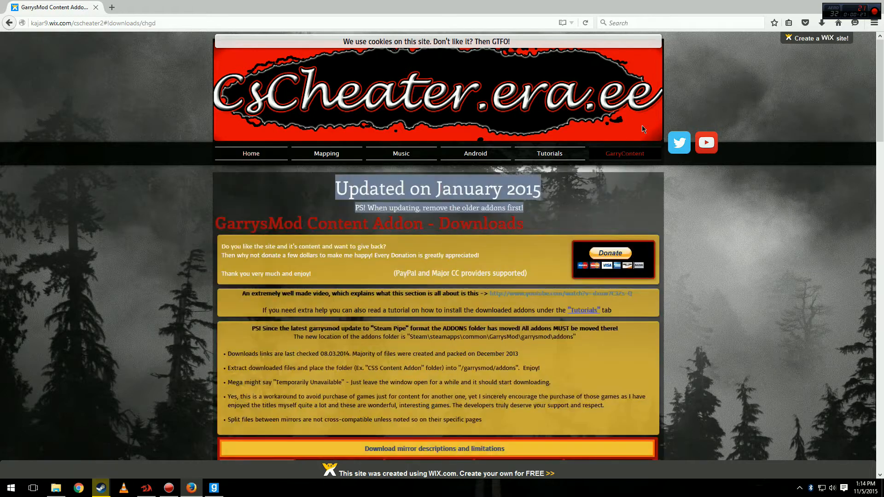
scroll(down, 3)
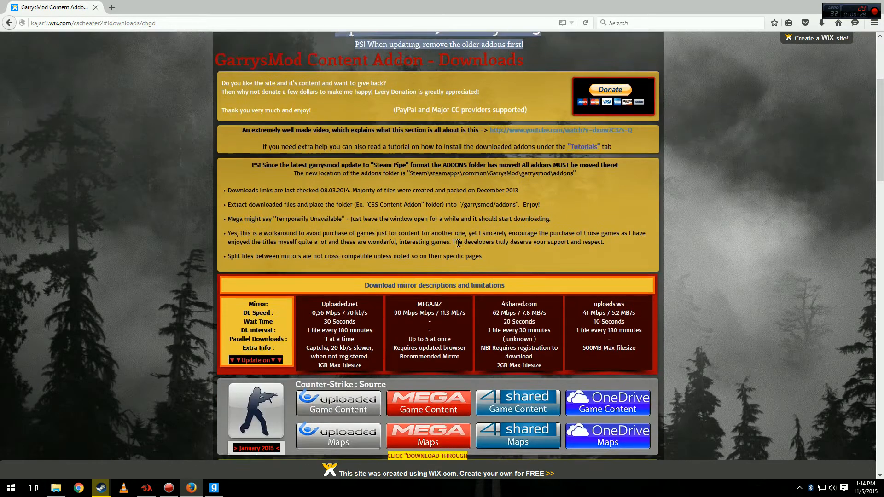
scroll(down, 3)
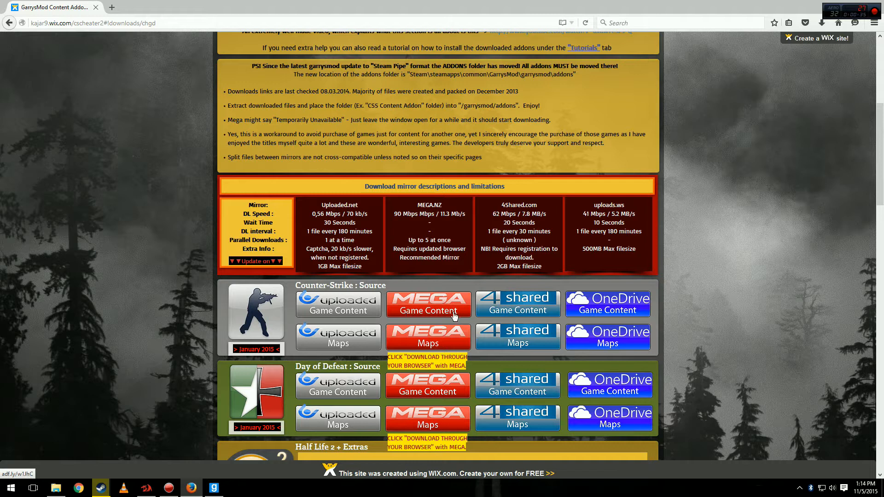
mouse_move(427, 342)
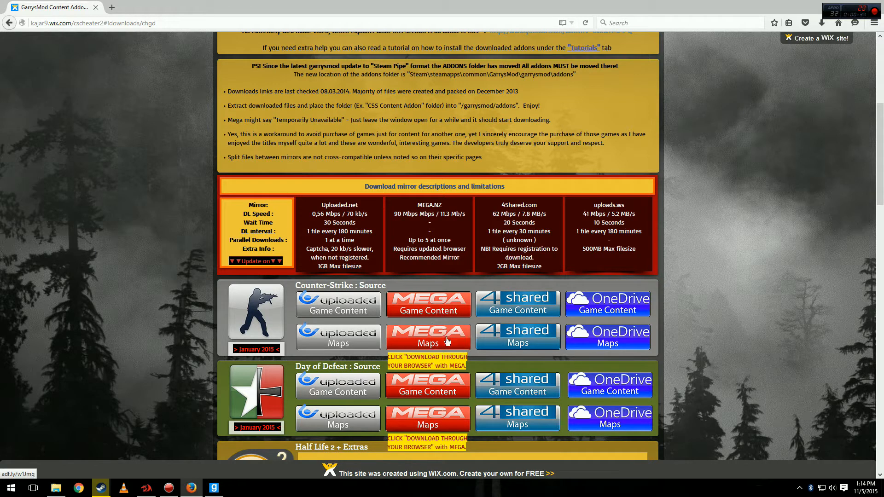
mouse_move(425, 339)
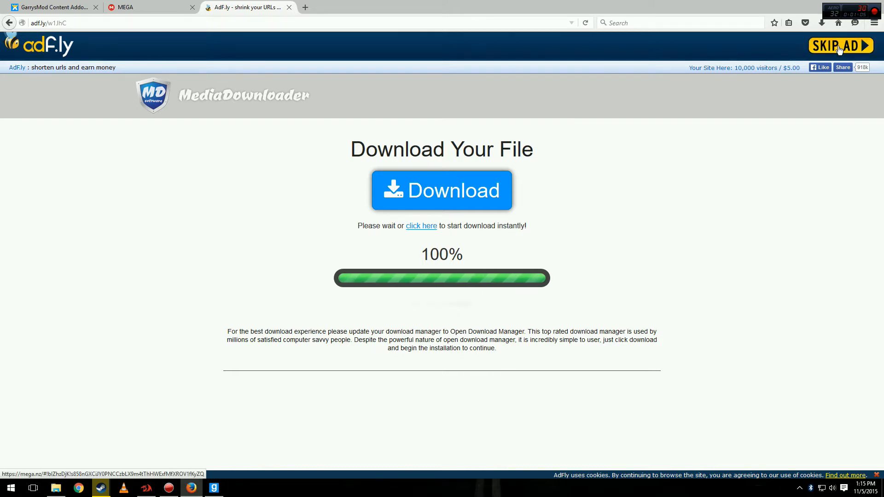
- Skip the adf.ly ad to reach MEGA's CSS_Content_Addon-Jan2015.zip page
click(839, 45)
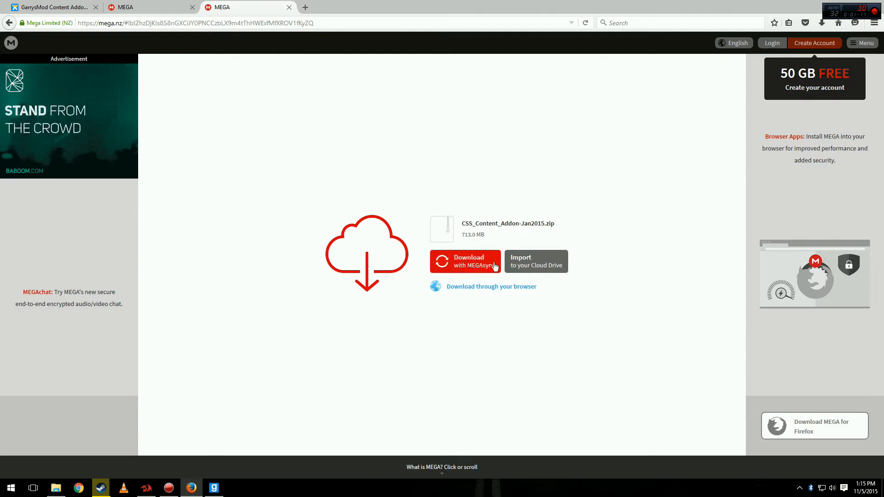
- Download CSS_Content_Addon-Jan2015.zip and CSS_Maps_Addon-Jan2015.zip through the browser from MEGA
click(464, 260)
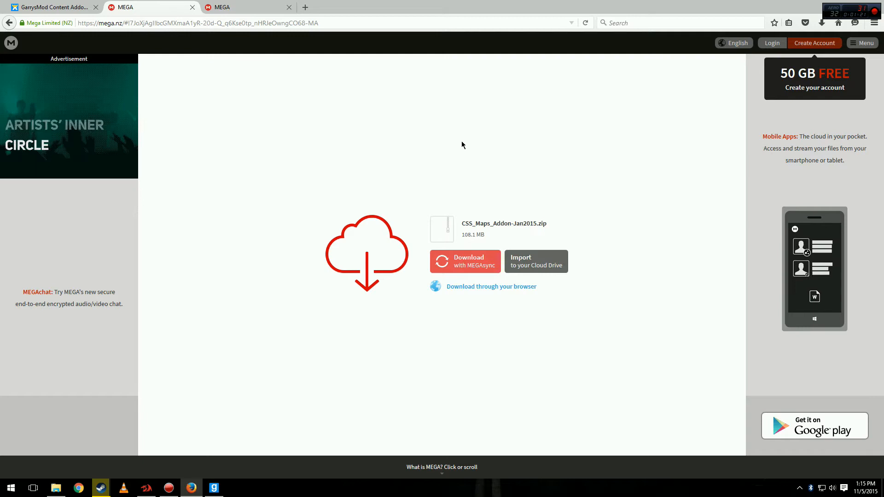
click(491, 286)
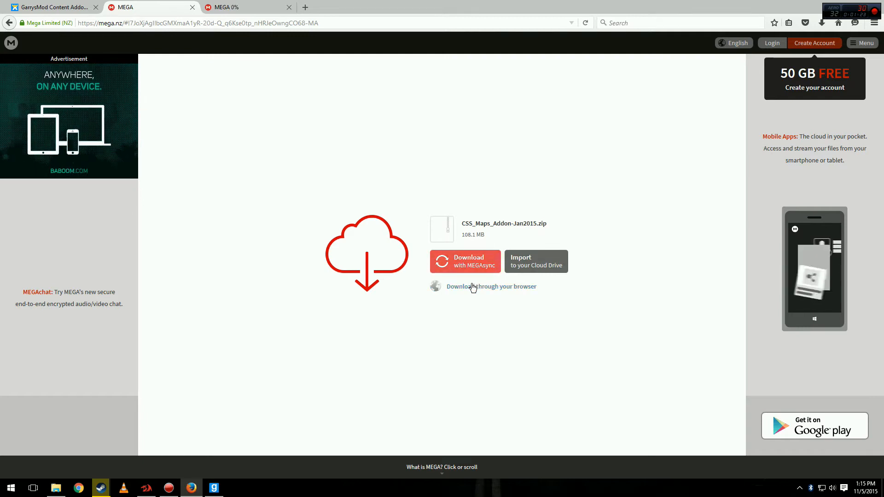
click(491, 286)
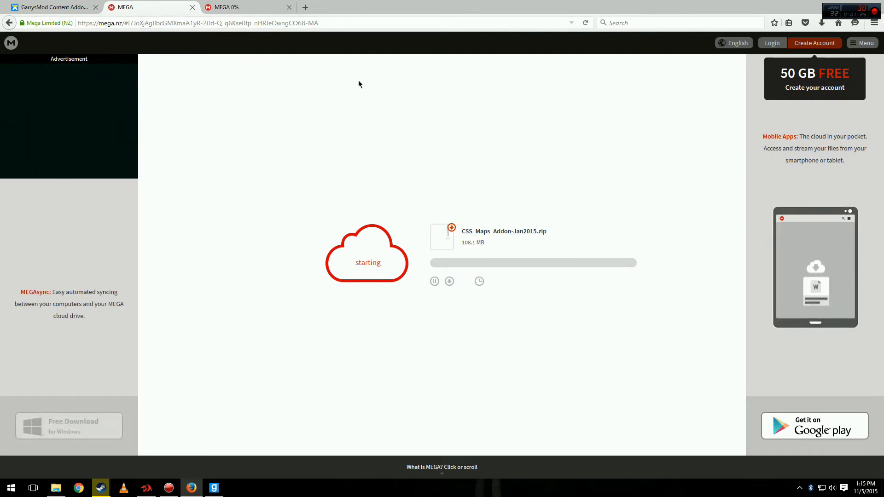
mouse_move(417, 112)
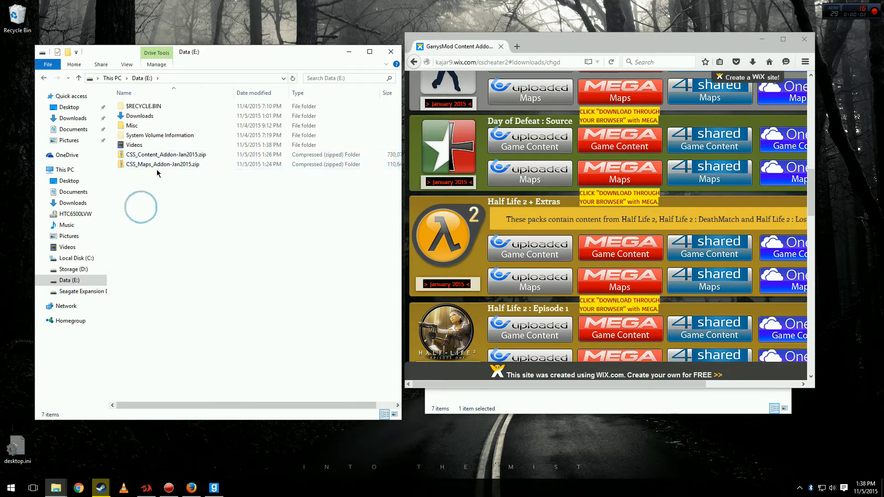
- Browse a second Explorer window to Steam\steamapps\common\GarrysMod\garrysmod\addons beside Data (E:)
click(165, 154)
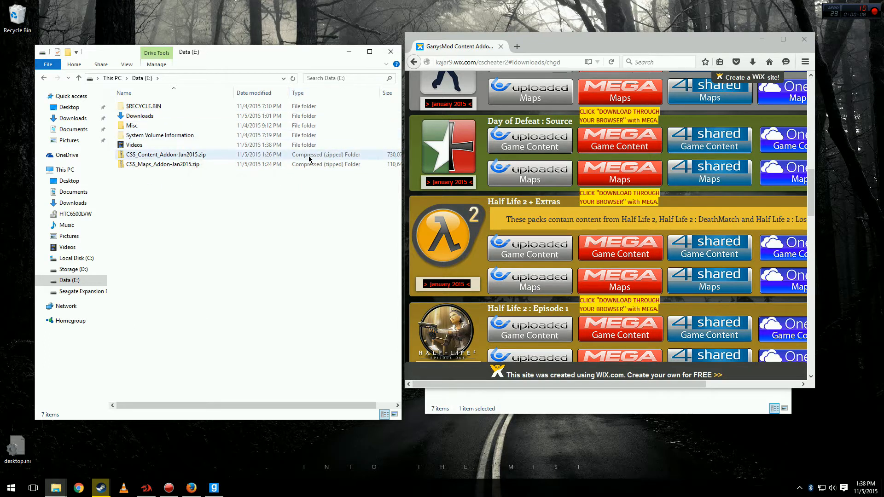
click(163, 164)
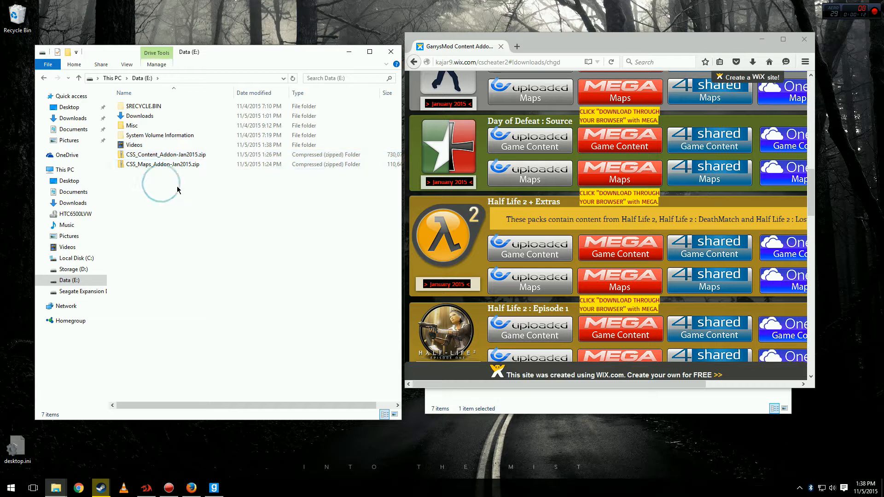
mouse_move(529, 410)
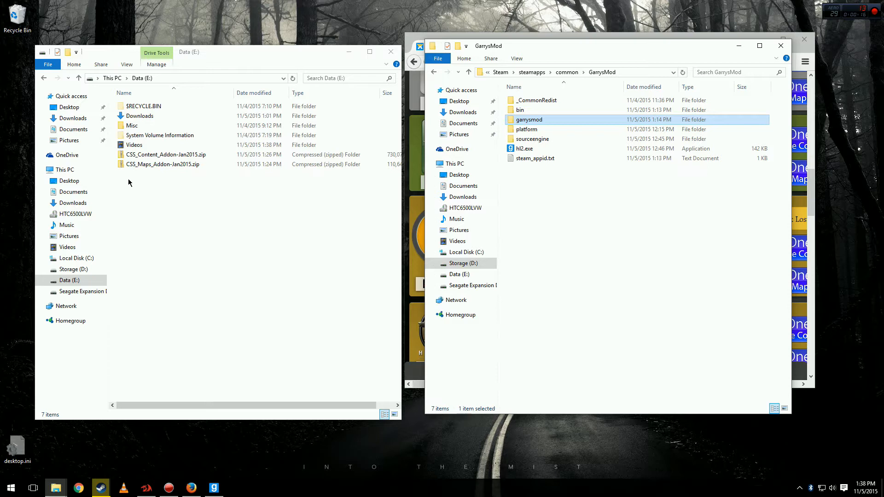
click(165, 155)
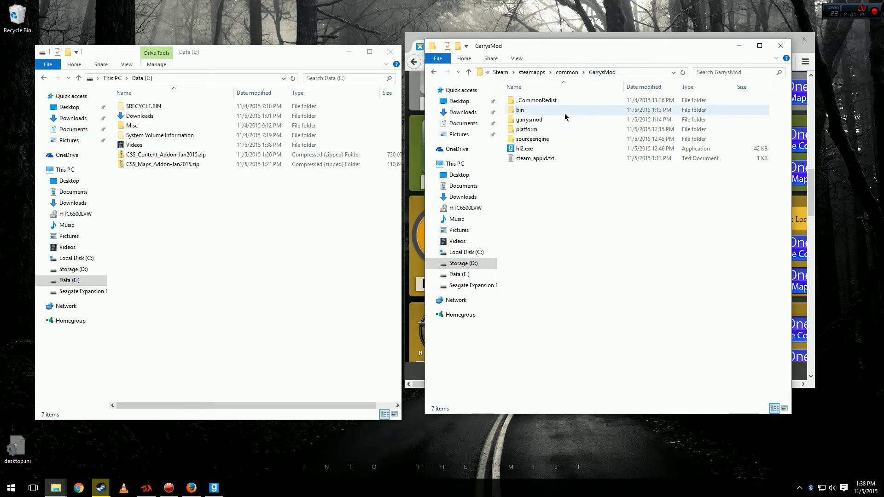
click(528, 119)
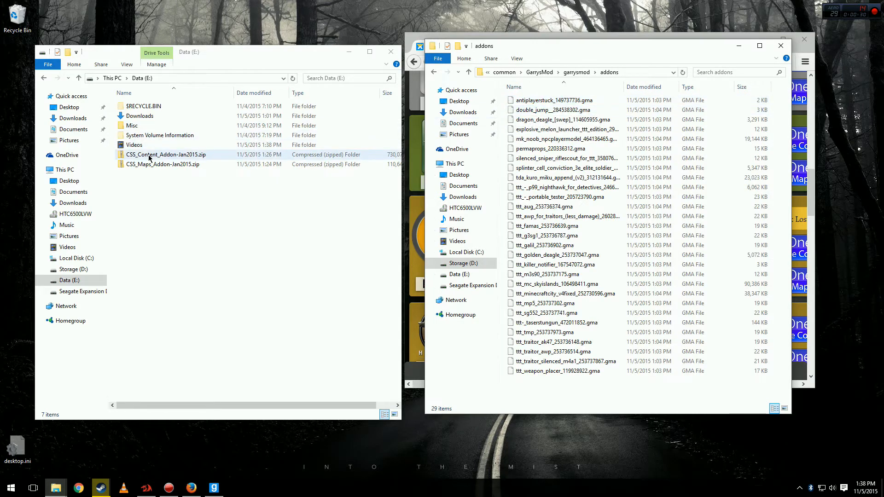
- Extract the CSS content and maps addon folders from their zips into addons
click(165, 155)
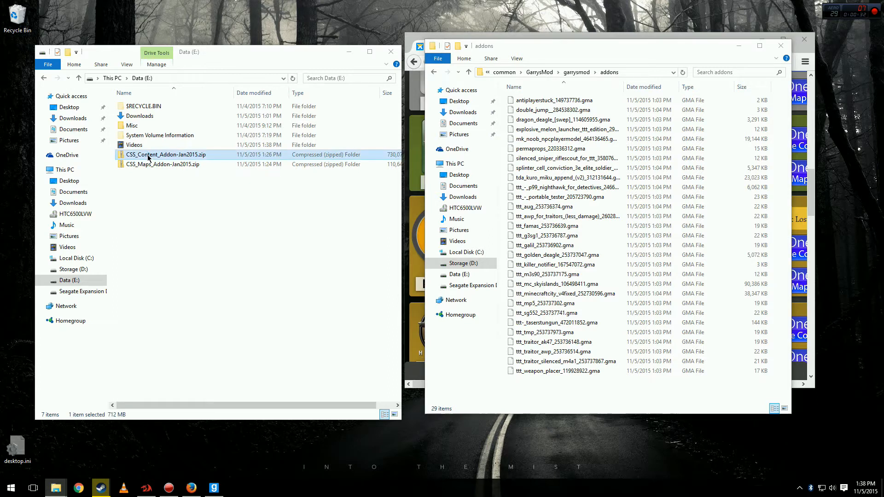
double_click(164, 154)
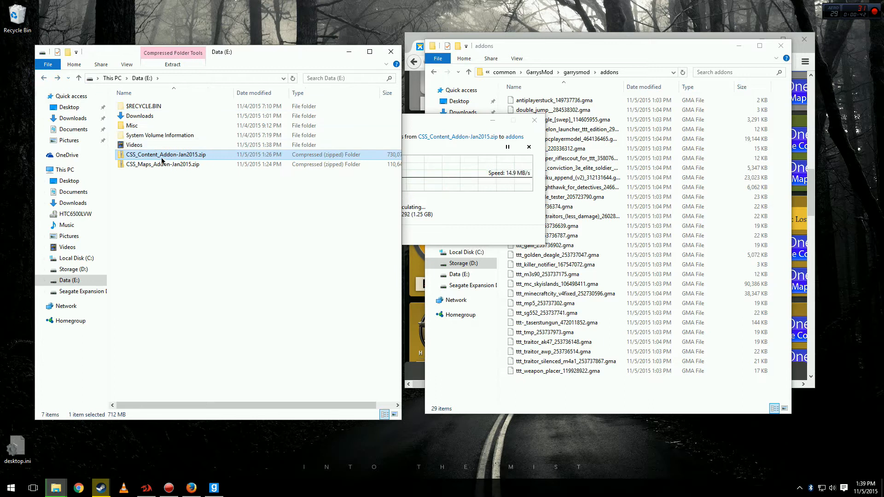
double_click(161, 164)
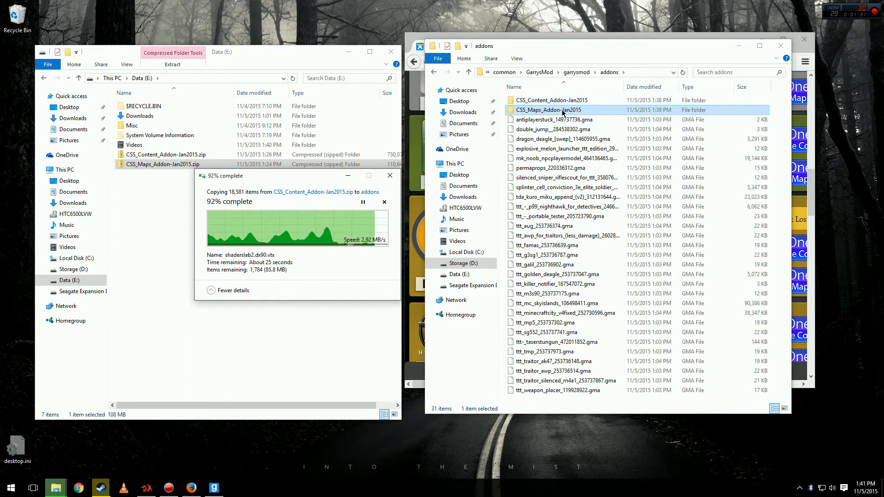
double_click(549, 110)
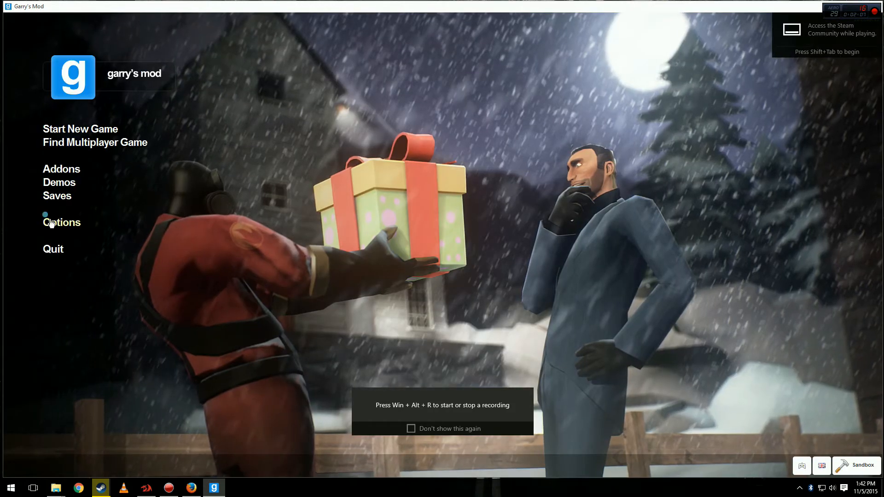
- Enter 'map ttt_dolls' in the Garry's Mod console and submit it
text(map)
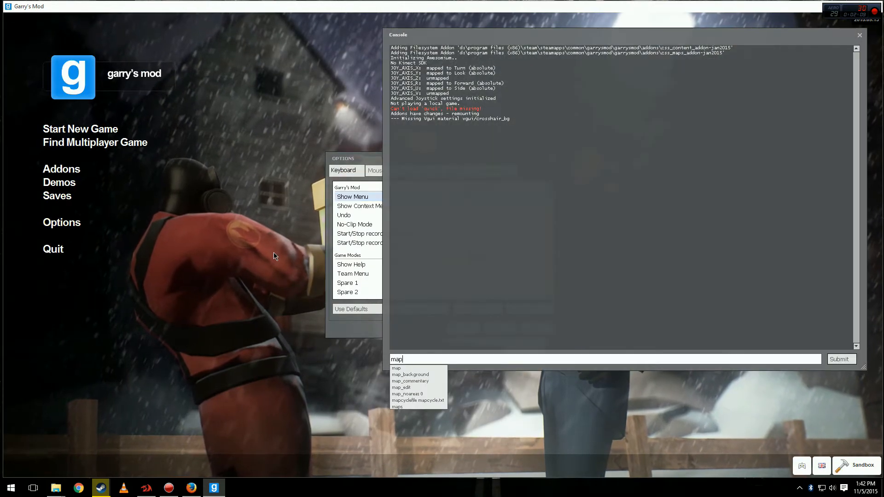
text(t)
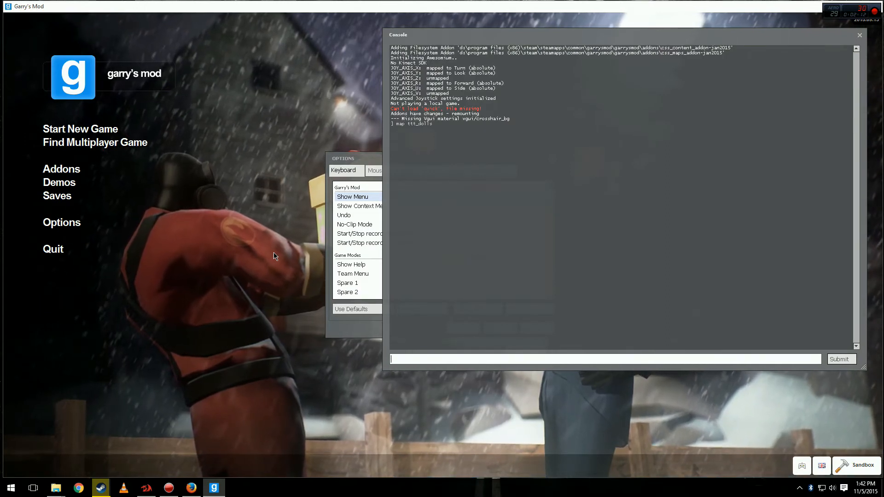
mouse_move(267, 288)
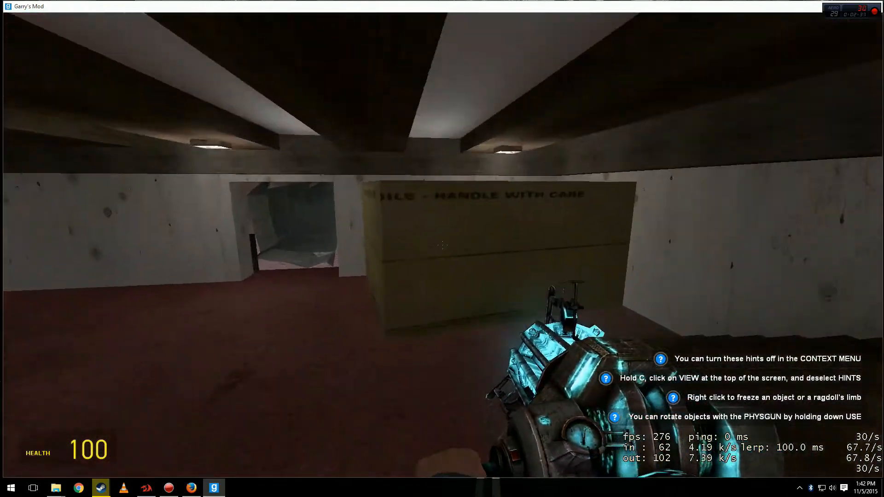
mouse_move(442, 249)
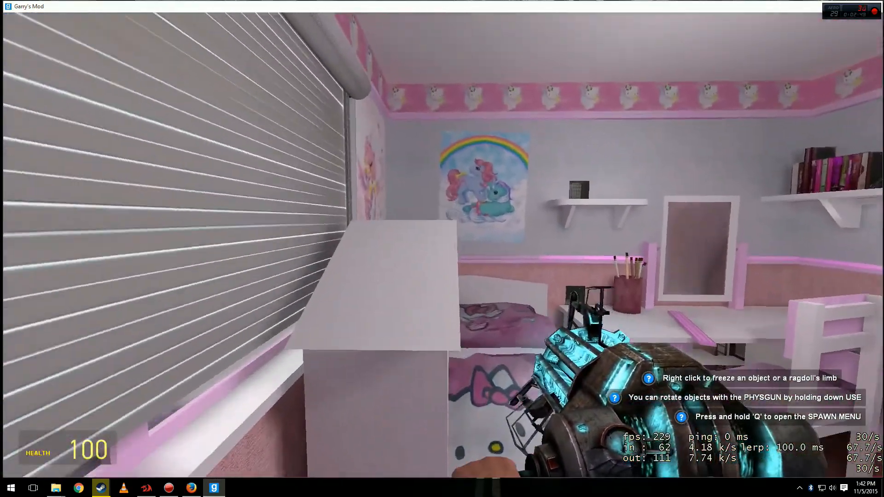
mouse_move(441, 248)
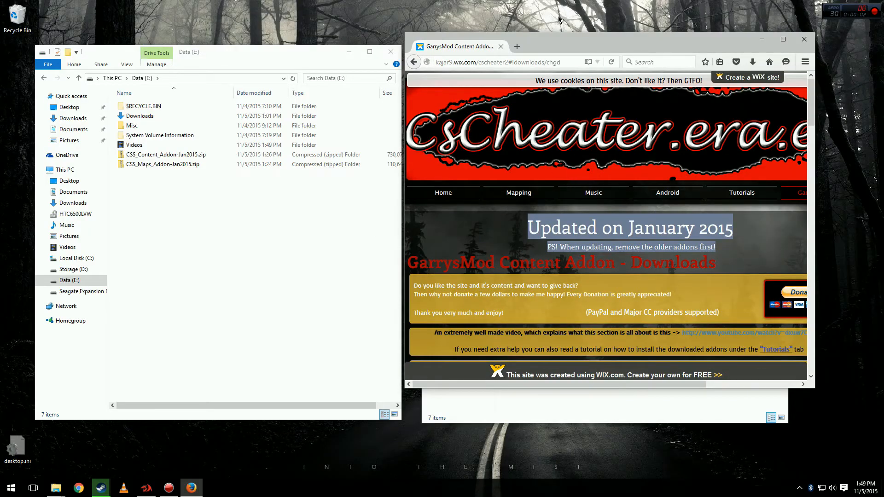
mouse_move(567, 46)
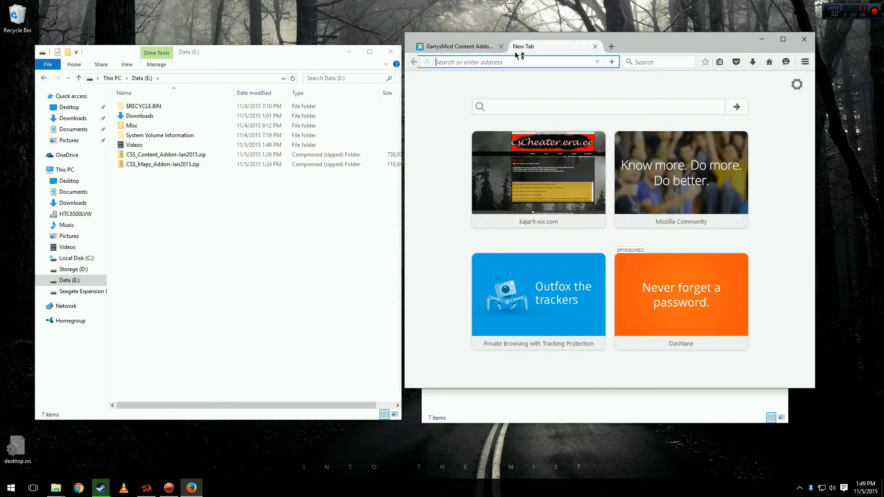
- Search Google for '7 zip portable'
text(google.com/)
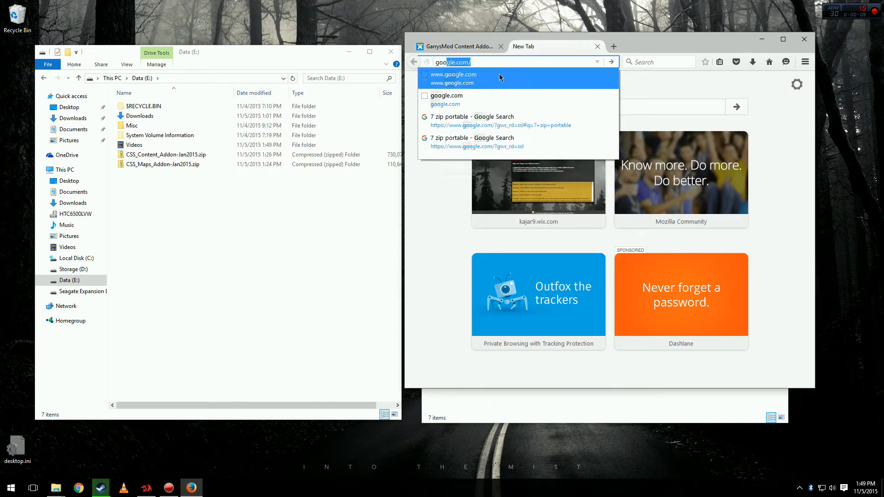
click(451, 78)
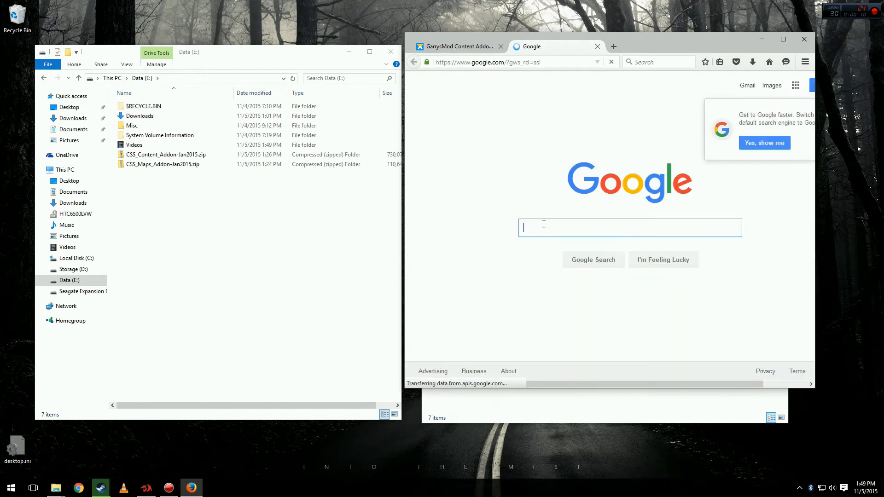
text(7 z)
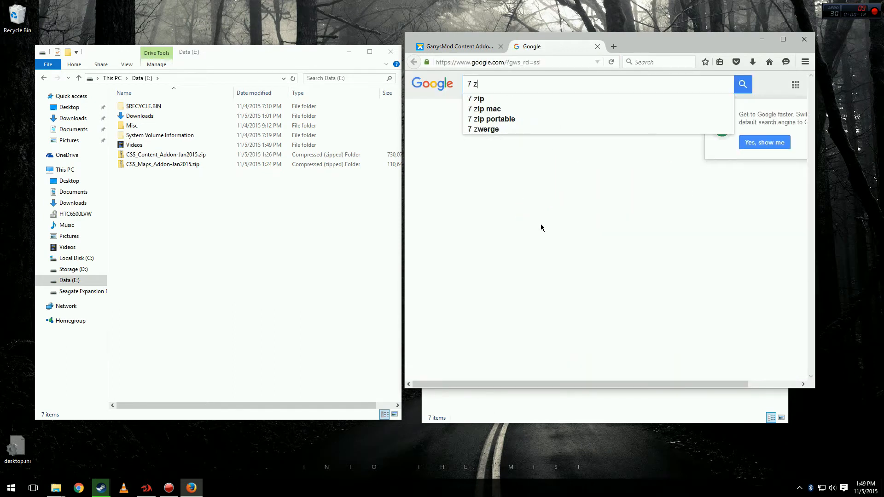
text(ip p)
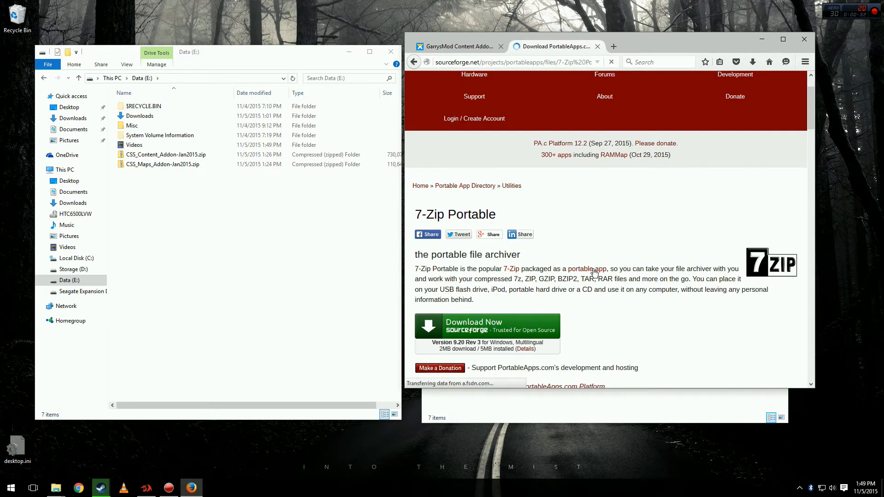
- Download the 7-Zip Portable installer from SourceForge via Internet Download Manager
click(487, 326)
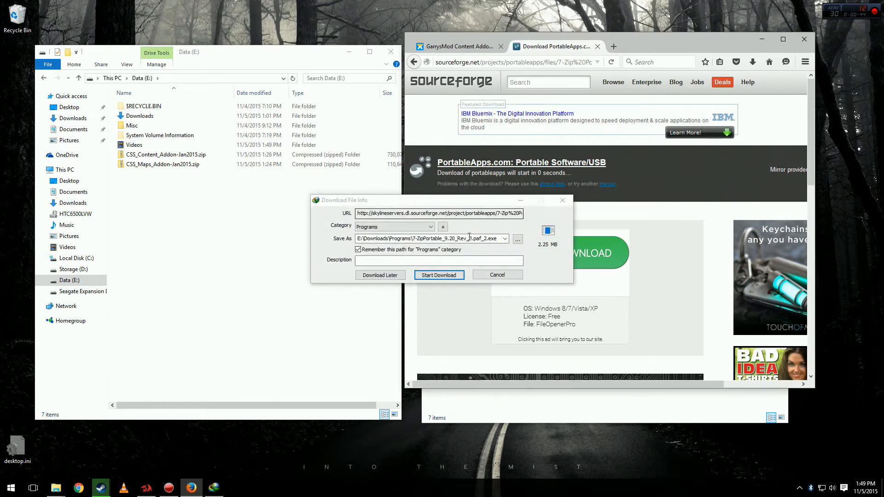
click(438, 275)
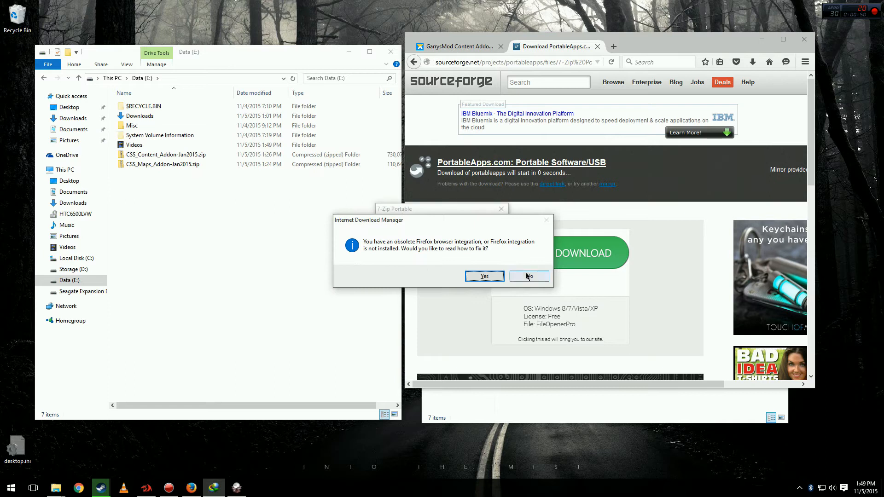
- Dismiss the IDM warning, install 7-Zip Portable in English, and launch it
click(528, 276)
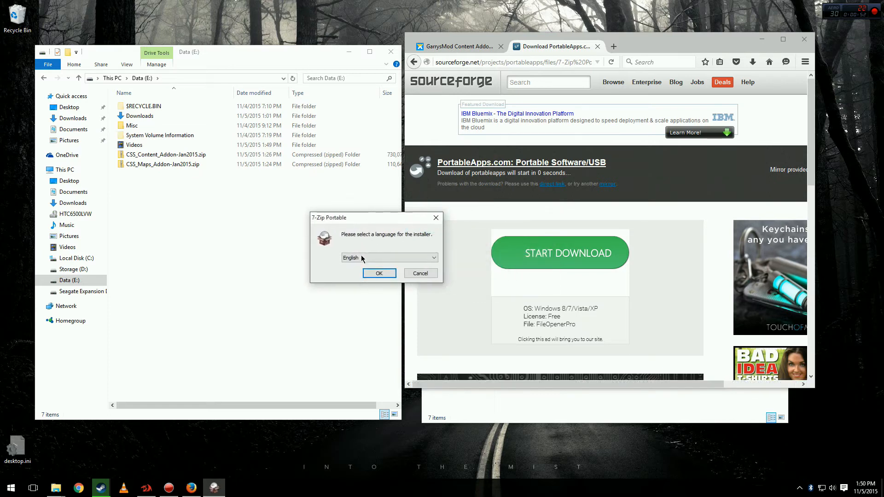
click(379, 273)
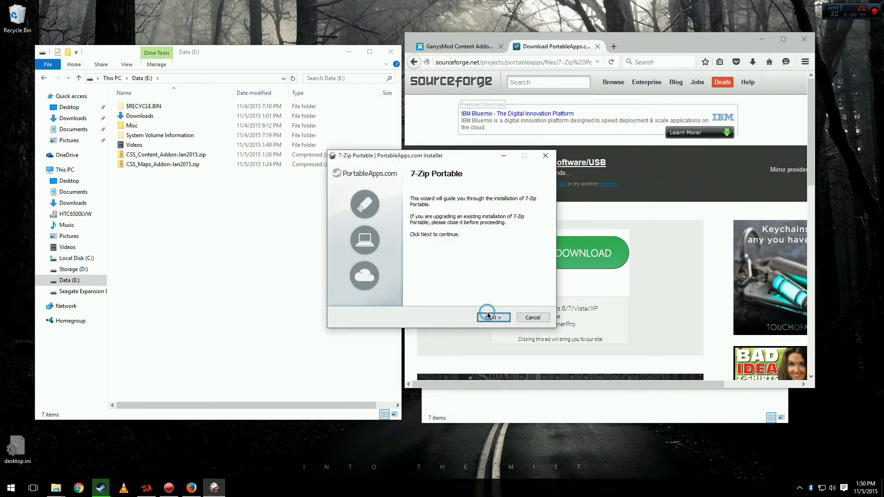
click(492, 316)
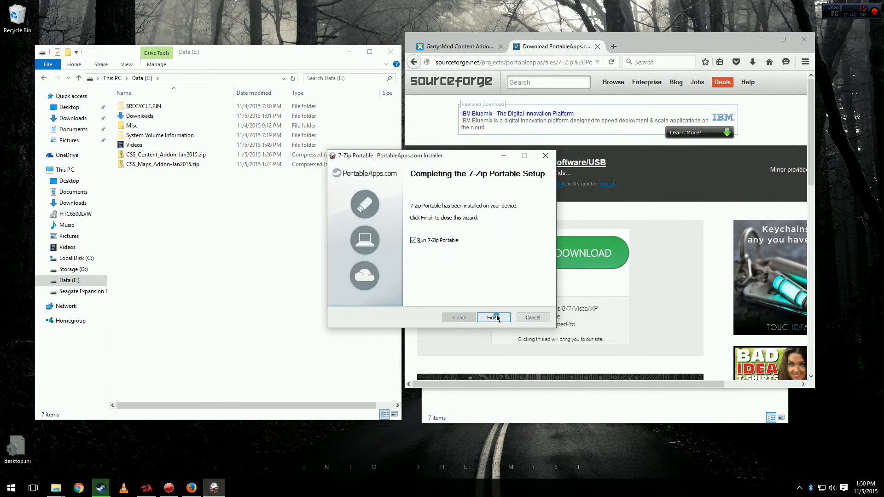
click(492, 317)
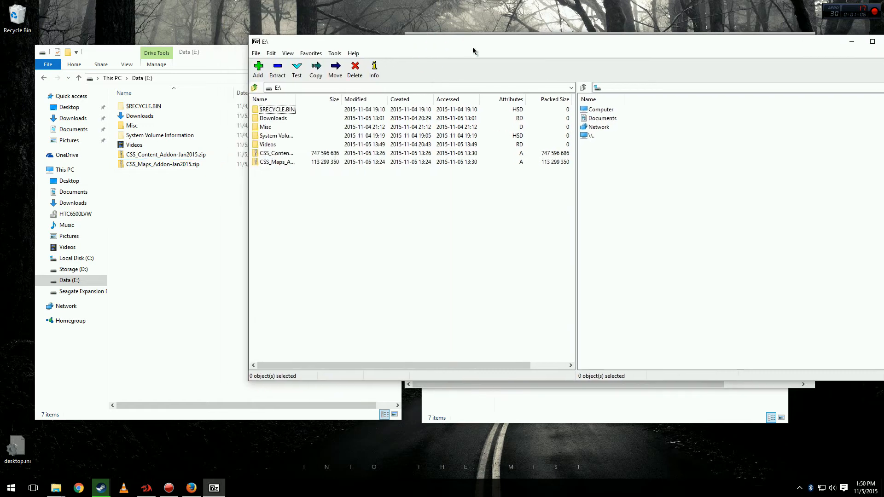
- Move the 7-Zip File Manager window to the left side of the screen
drag(474, 41, 417, 41)
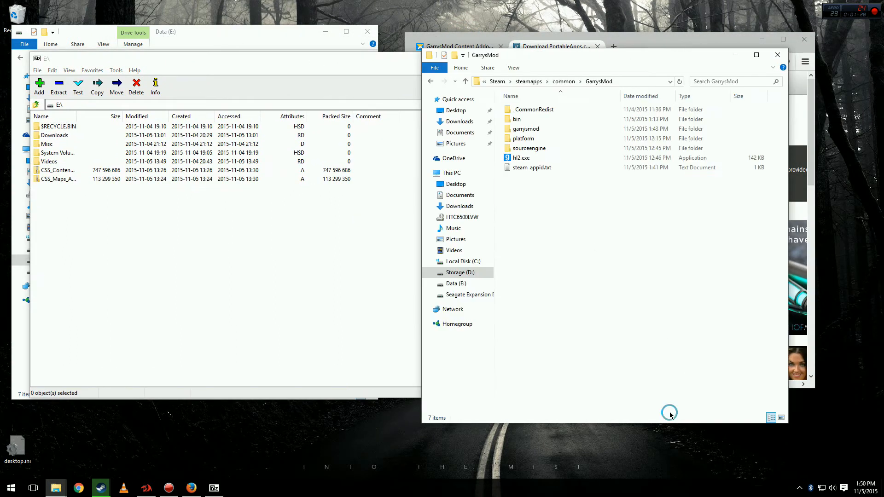
- Open garrysmod > addons in Explorer and select the CSS_Content zip in 7-Zip
double_click(525, 128)
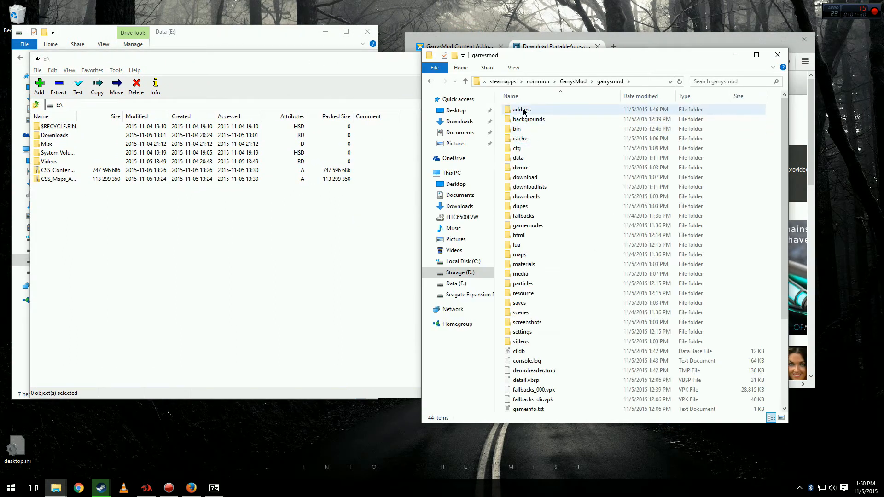
double_click(521, 110)
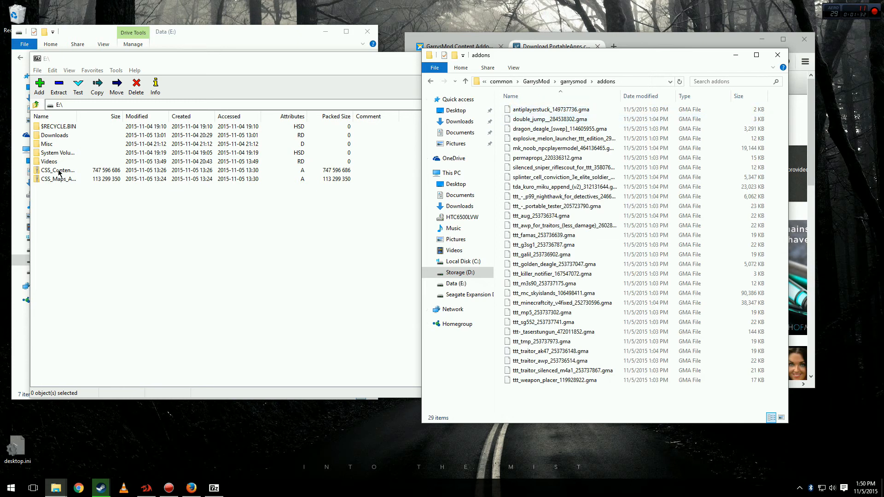
click(58, 170)
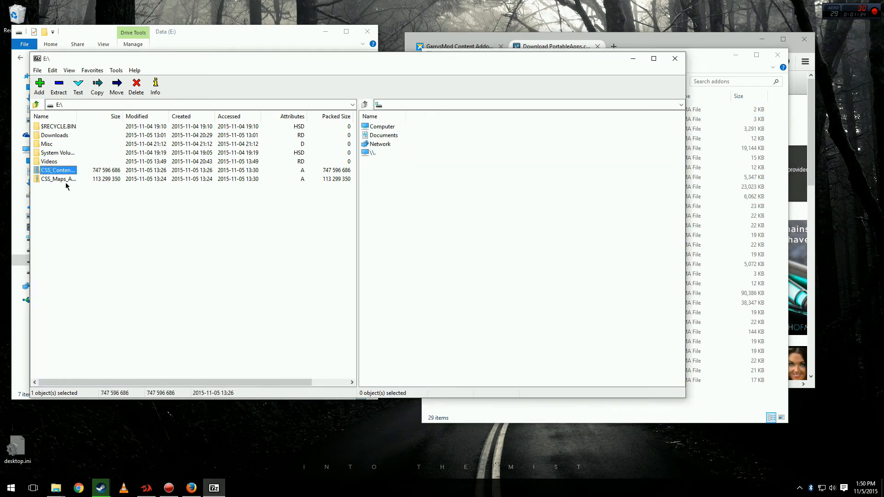
mouse_move(72, 198)
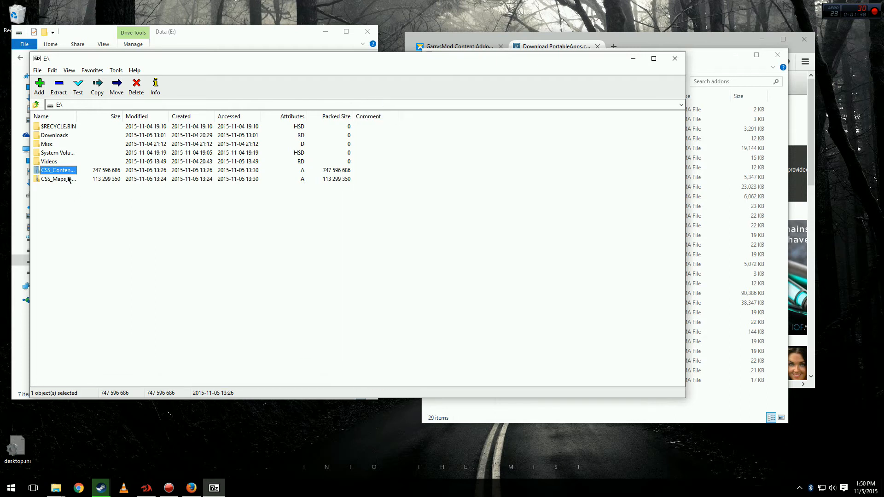
- Open CSS_Content_Addon-Jan2015.zip to reveal its CSS_Content_Addon-Jan2015 folder
double_click(57, 170)
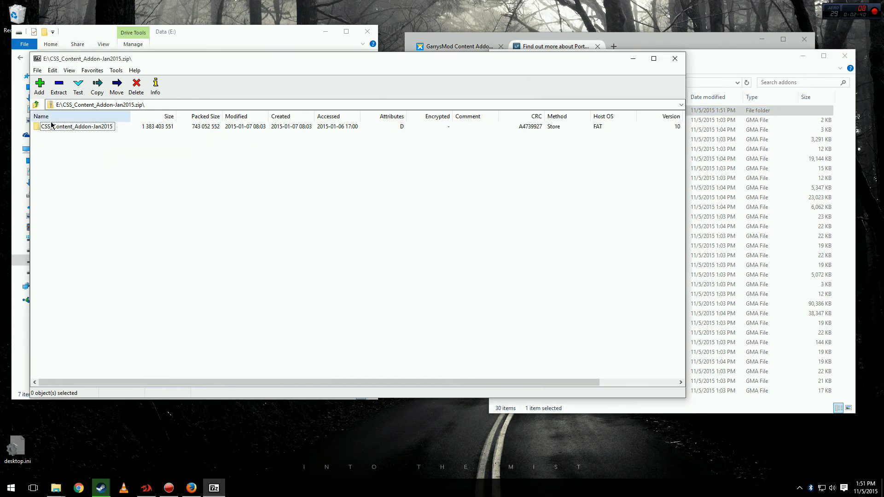
- Return to the E: drive listing and open CSS_Maps_Addon-Jan2015.zip
click(35, 105)
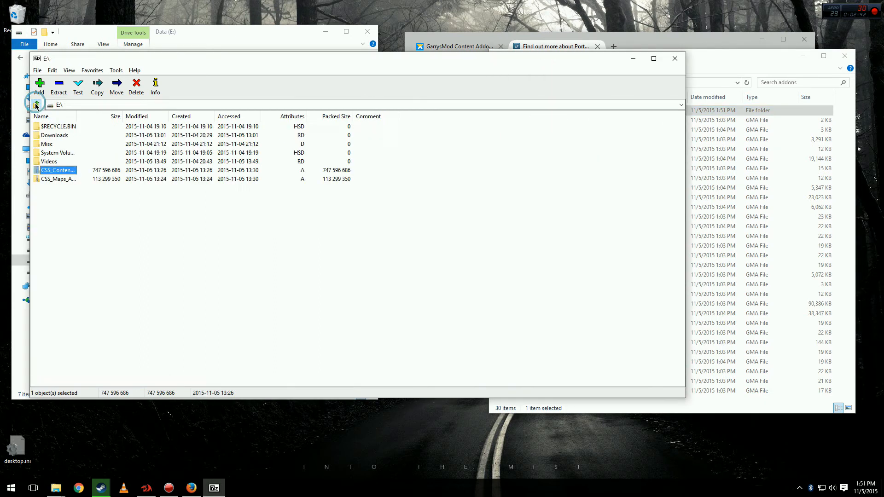
click(36, 105)
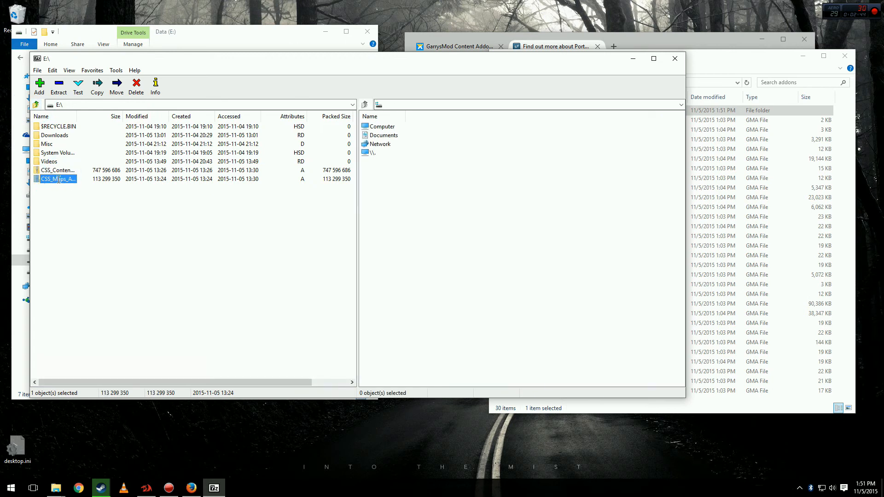
double_click(58, 178)
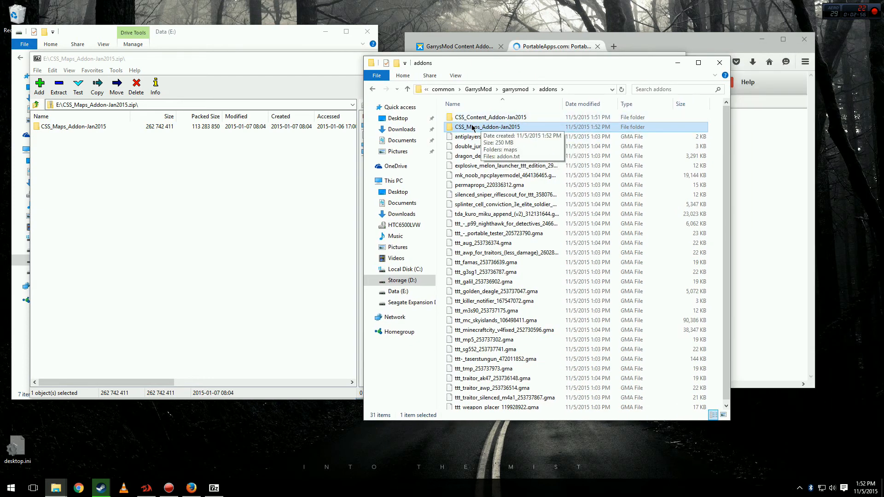
- Open CSS_Content_Addon-Jan2015 in addons, showing materials, models, particles, scripts and sound
double_click(487, 126)
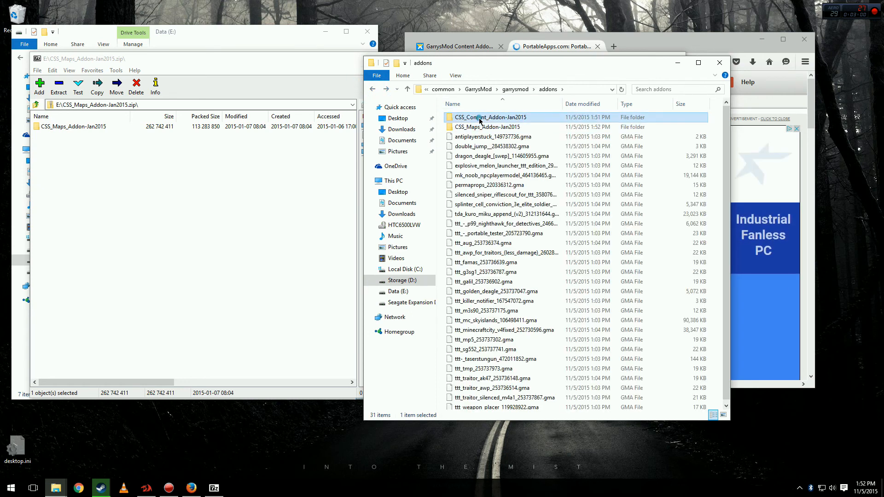
double_click(491, 117)
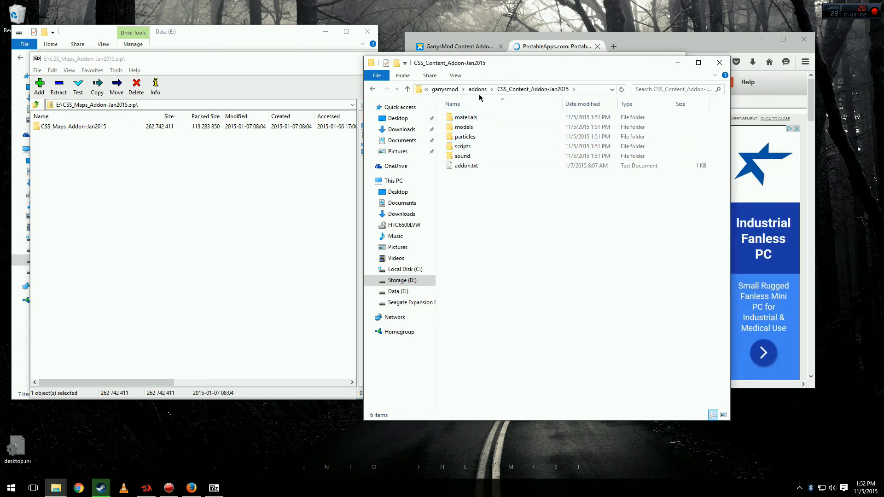
mouse_move(339, 84)
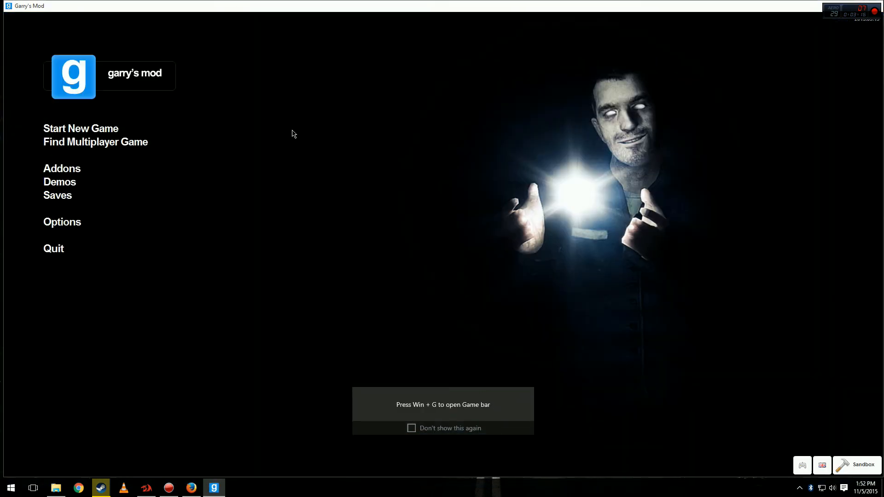
- Dismiss the game bar notice and run 'map ttt_dolls' from the console suggestions
click(62, 222)
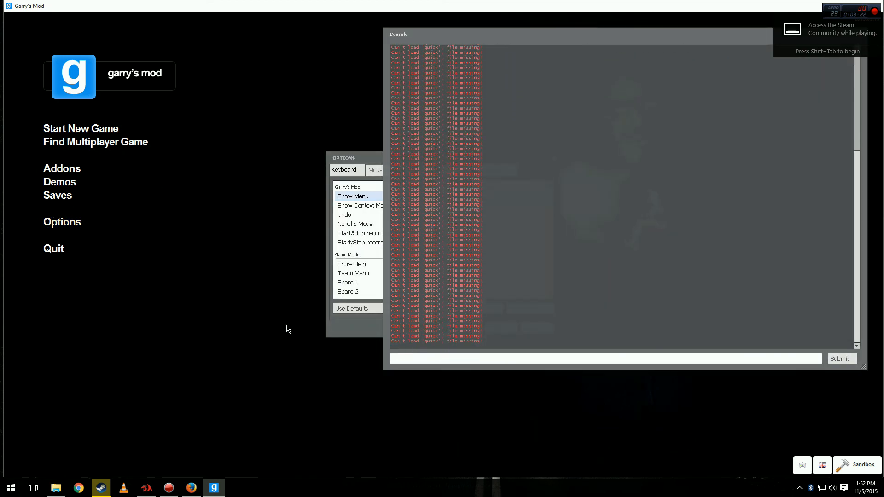
text(map)
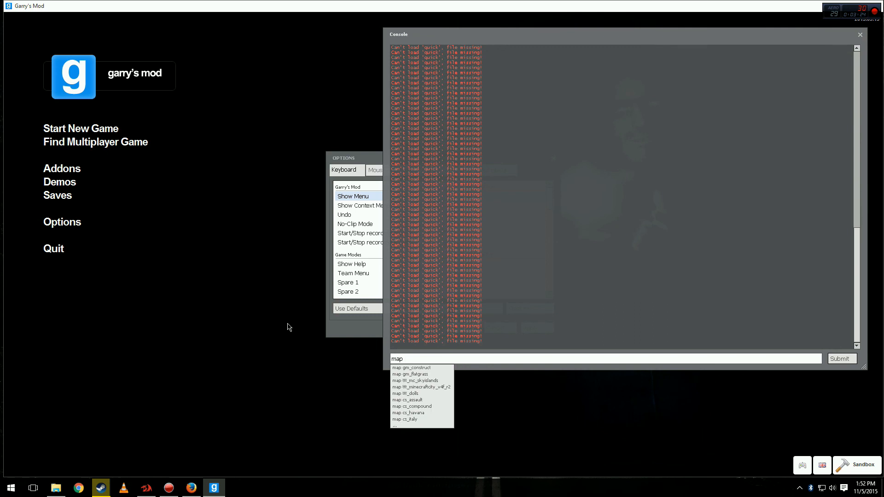
text(ttt)
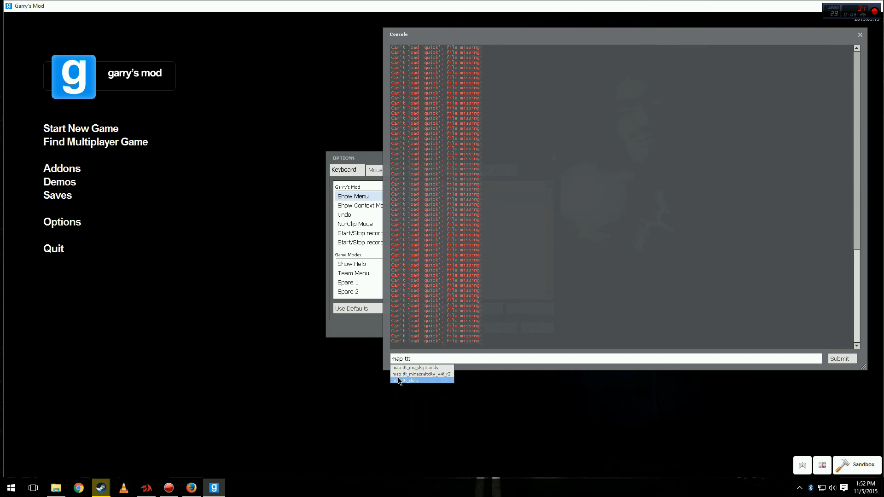
click(411, 380)
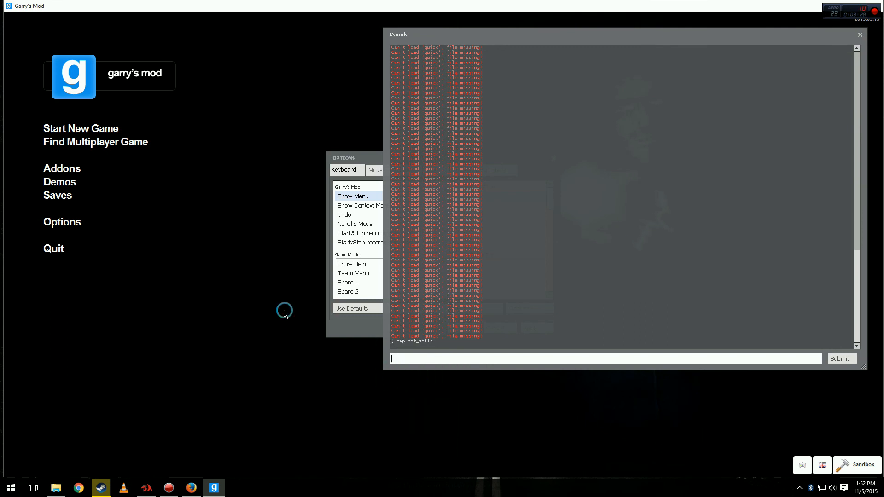
mouse_move(240, 291)
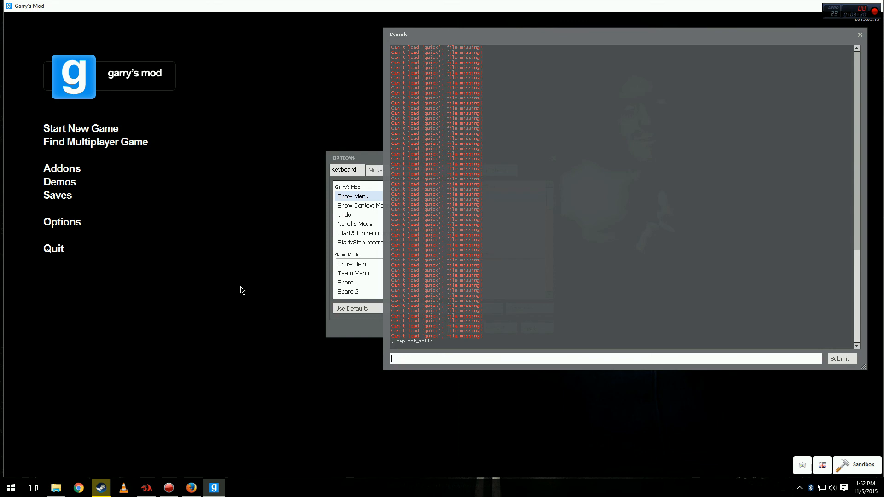